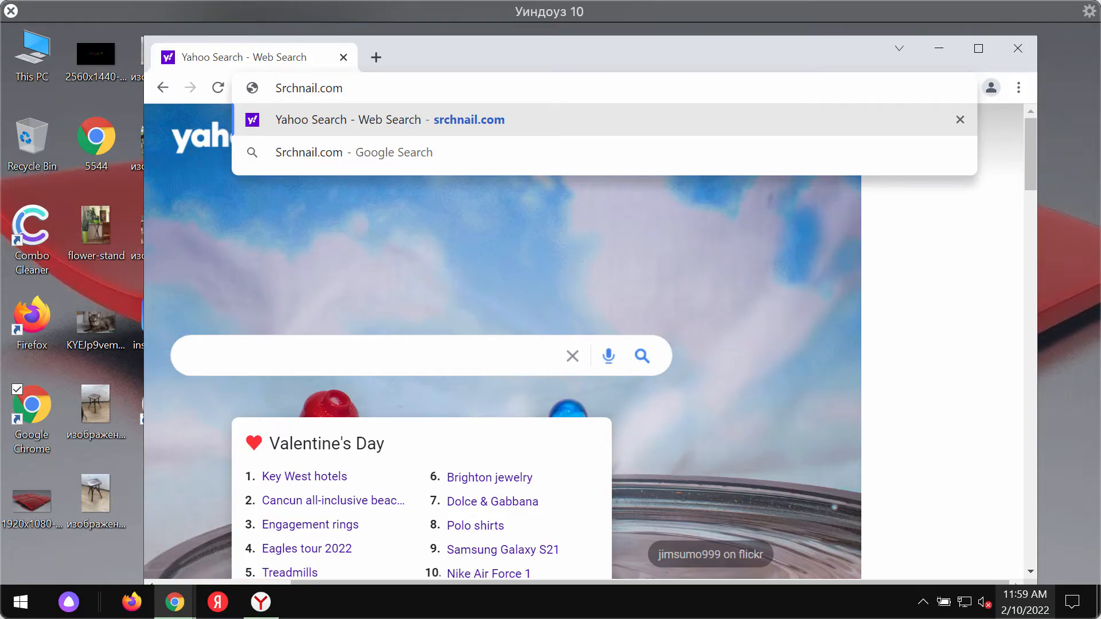
mouse_move(351, 291)
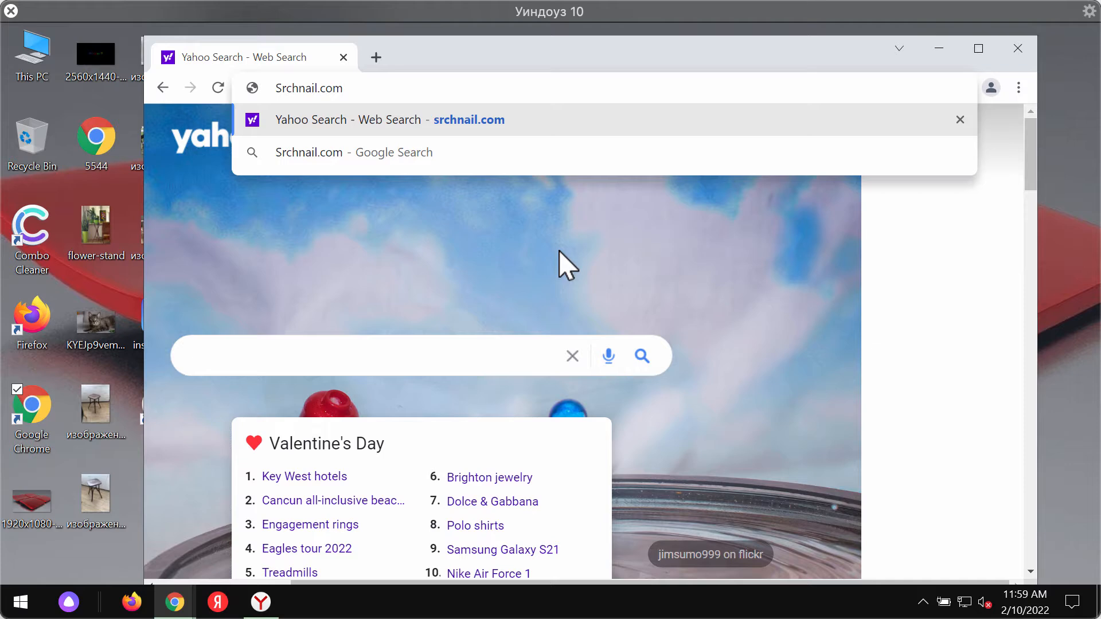
mouse_move(822, 156)
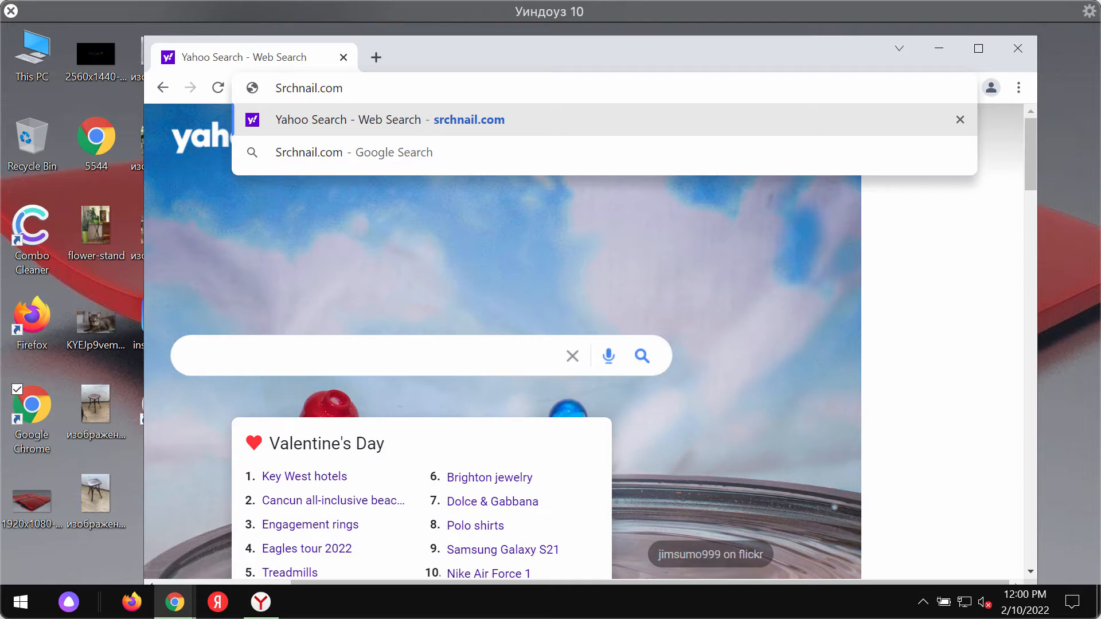
Inspect Chrome's installed extensions page, then close it
left_click(309, 88)
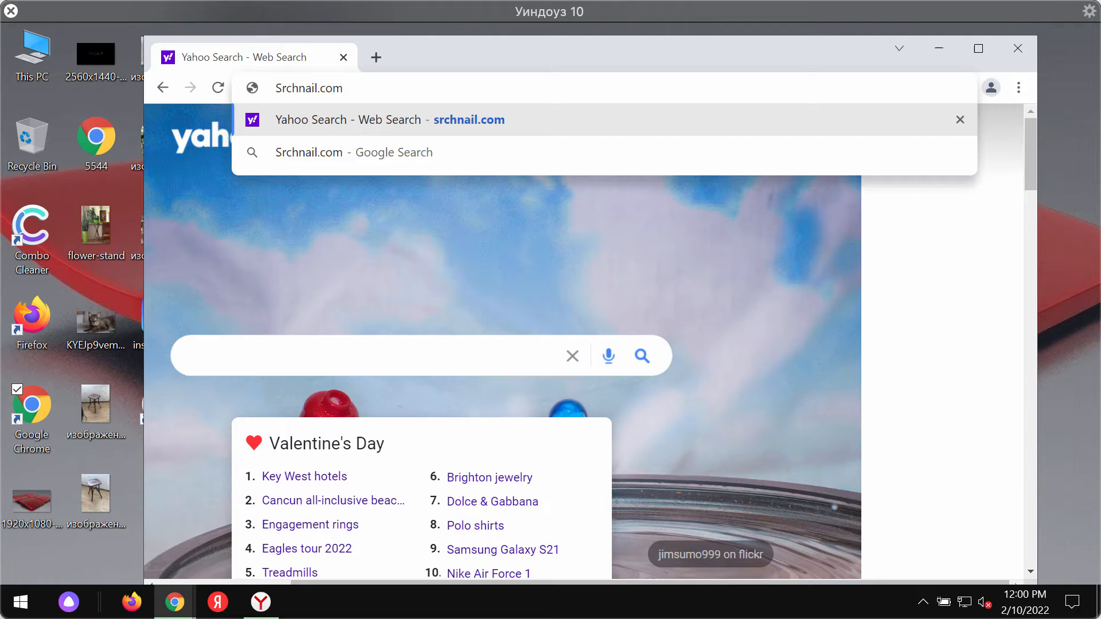
left_click(325, 88)
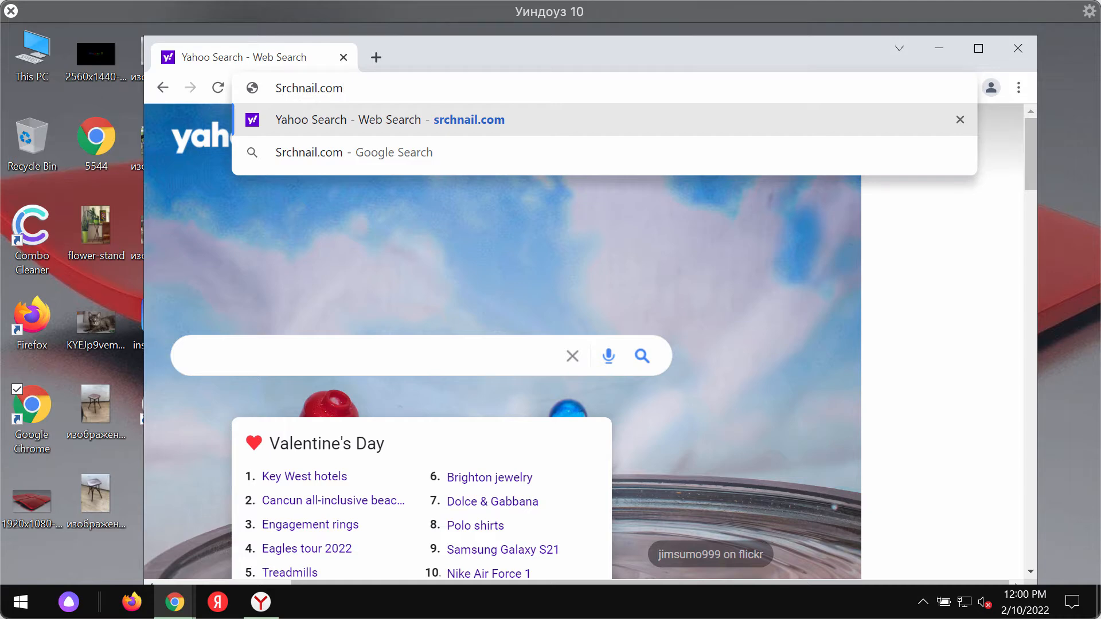
mouse_move(279, 104)
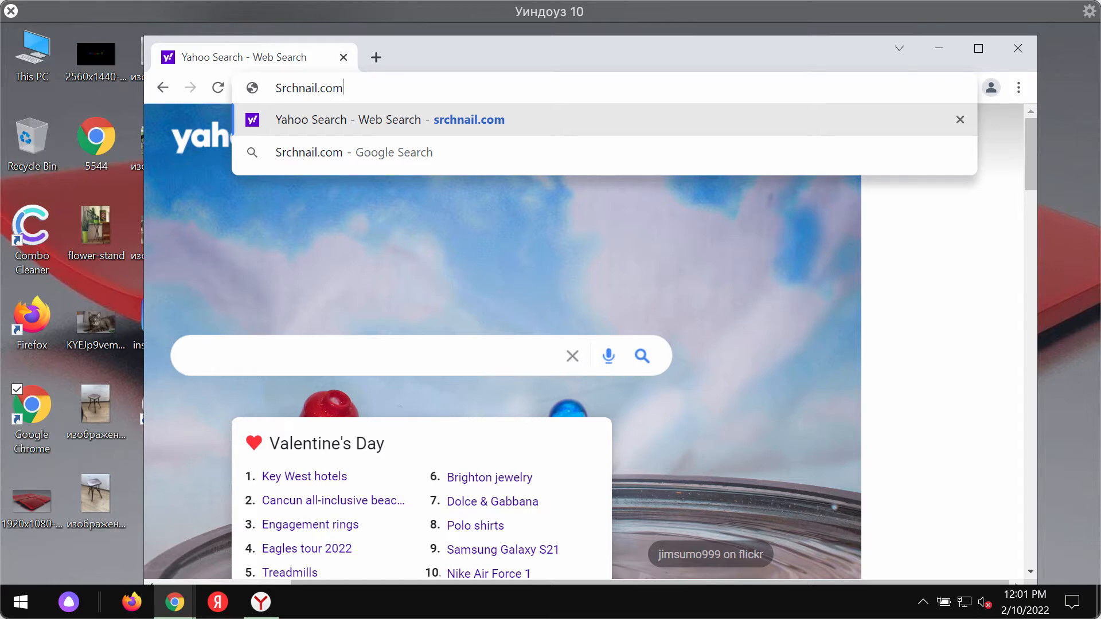
mouse_move(339, 190)
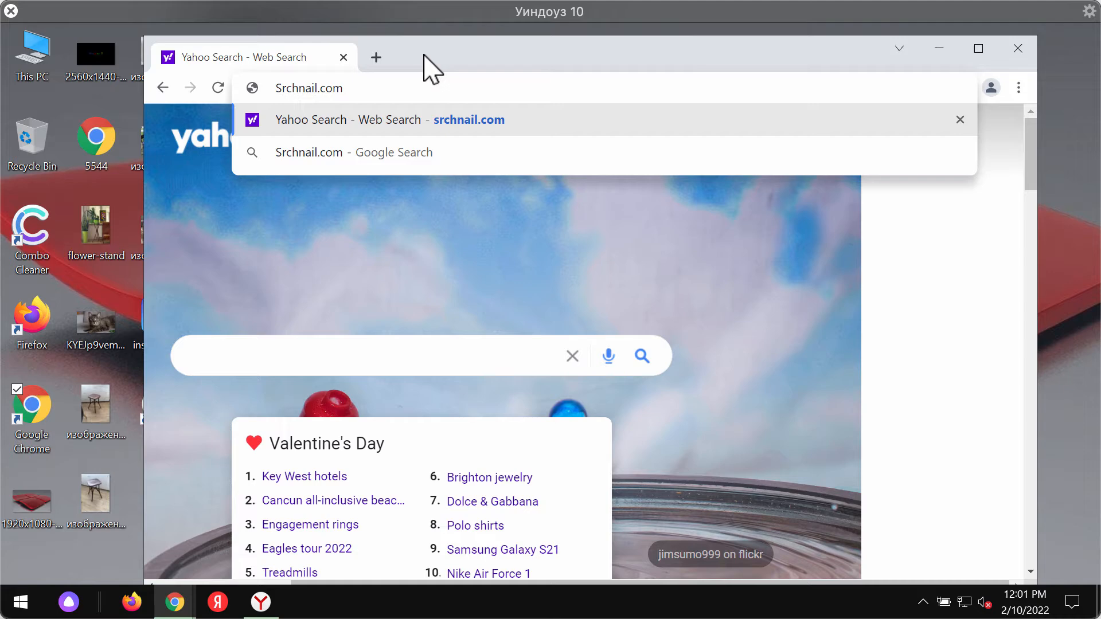
left_click(1018, 87)
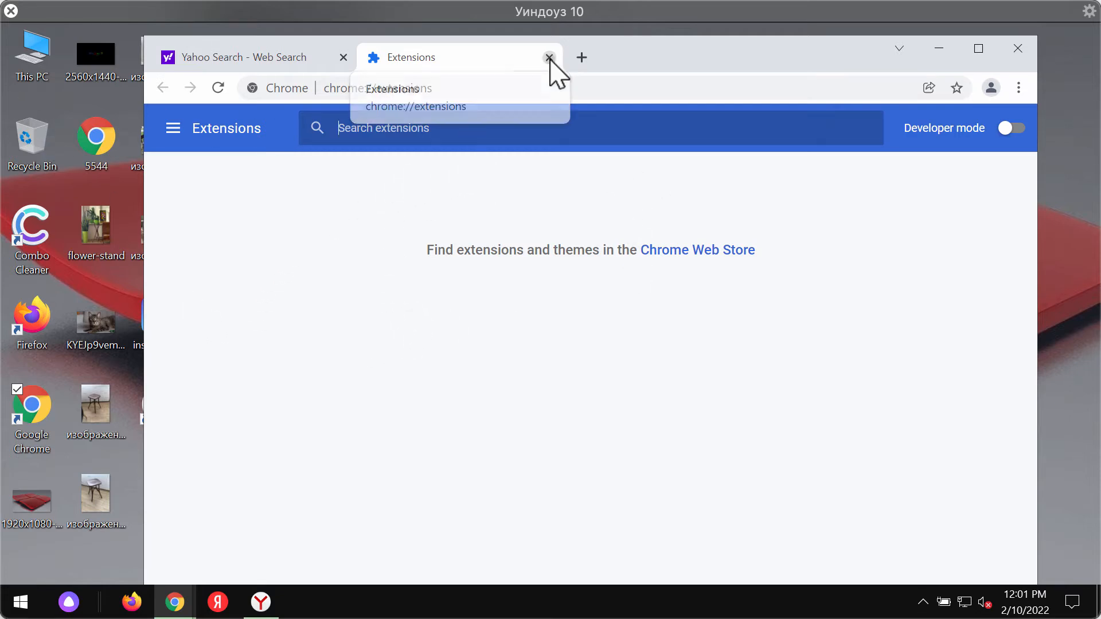
left_click(549, 57)
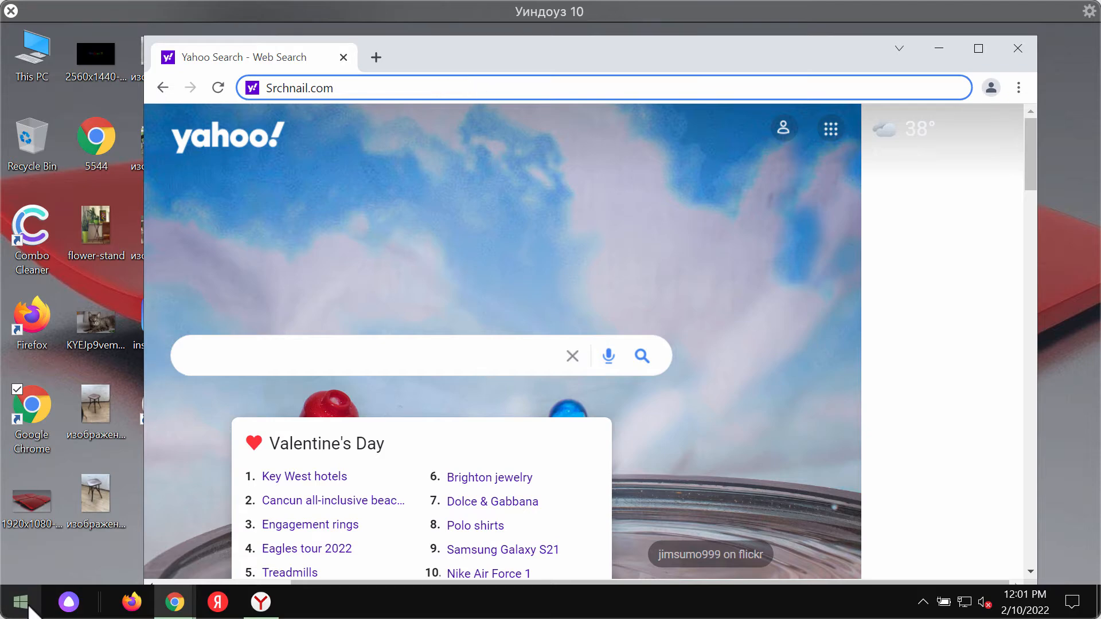
Check installed programs in Control Panel, enter combocleaner.com, and select the Combo Cleaner desktop shortcut
left_click(19, 601)
type("co")
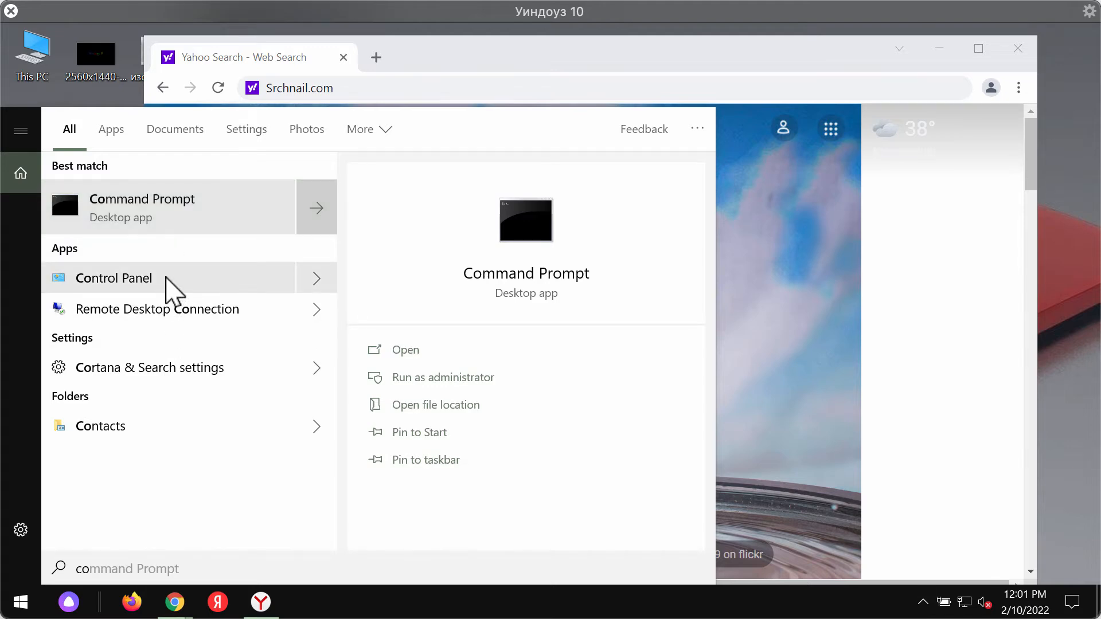
left_click(113, 278)
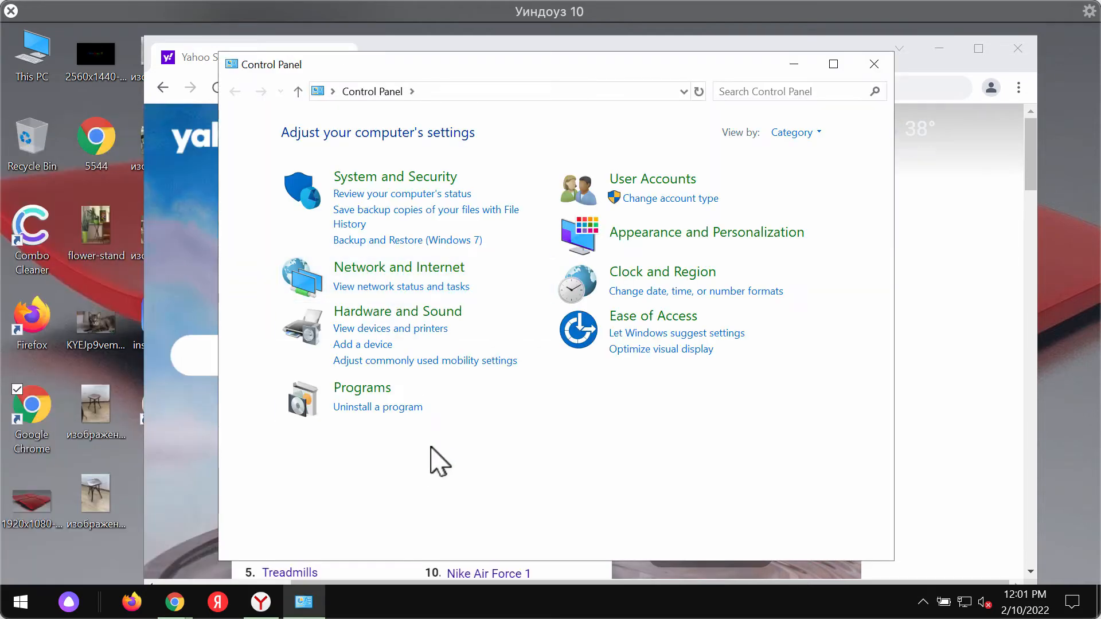
left_click(377, 406)
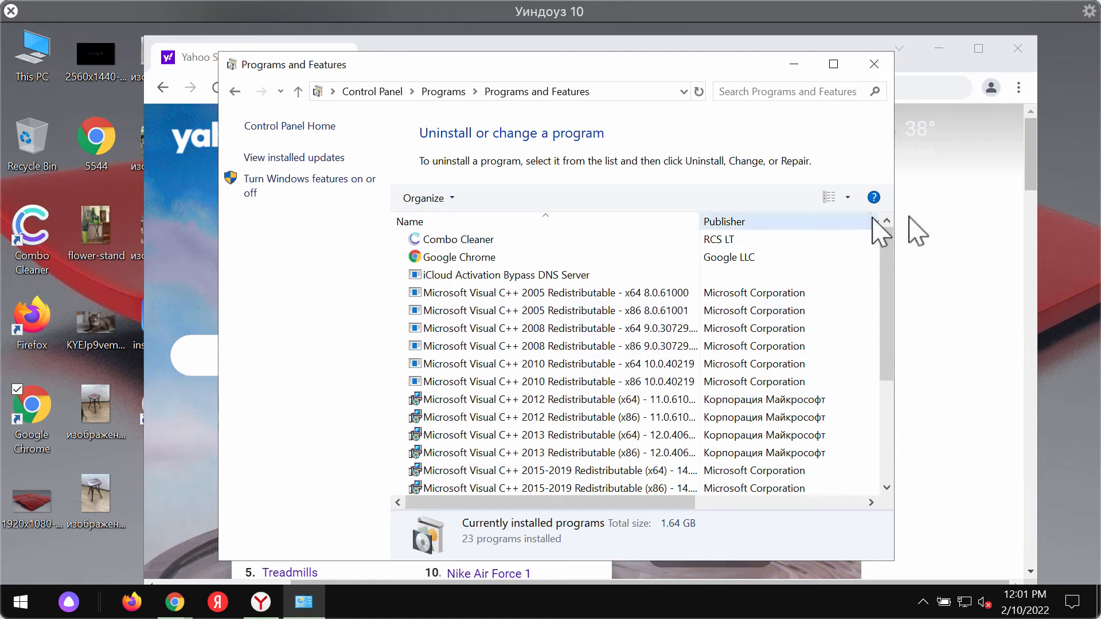
scroll("down", 3)
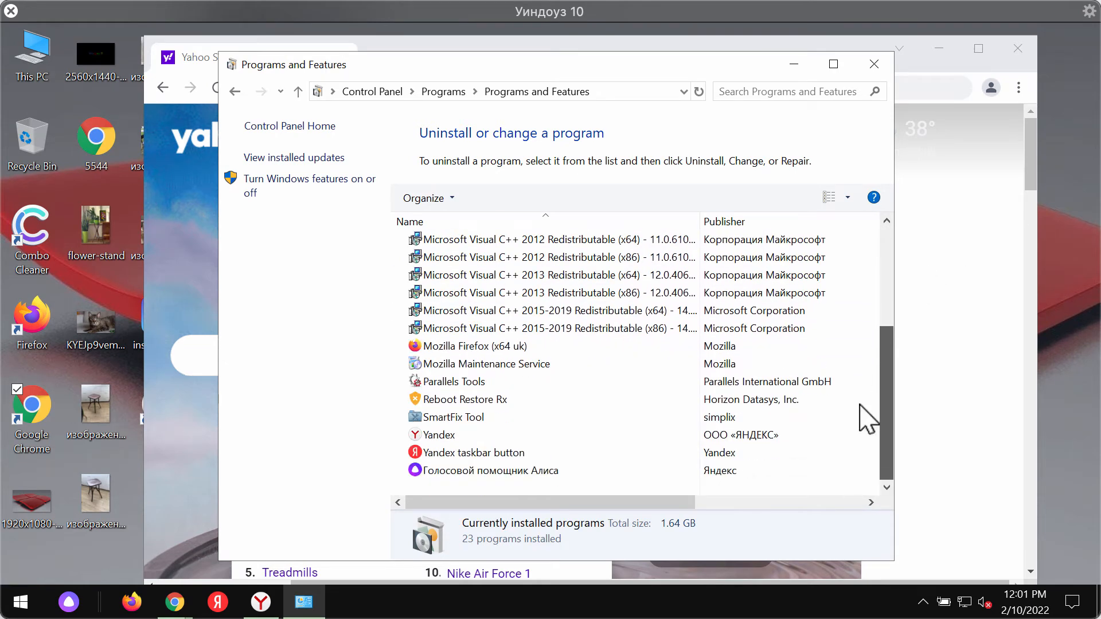
left_click(475, 452)
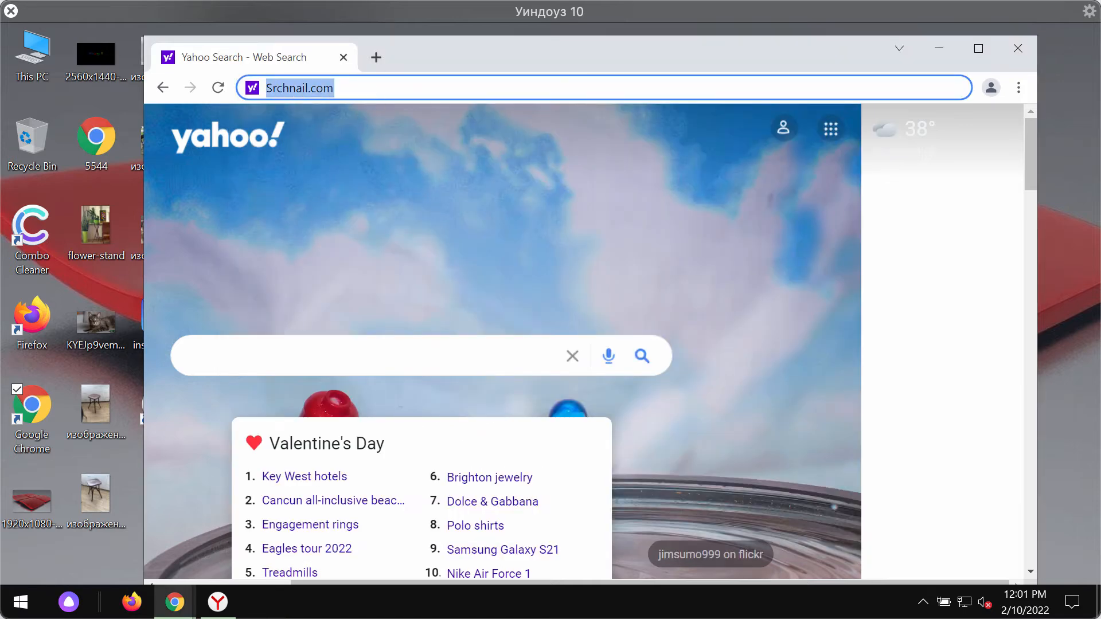
type("combocleaner.com")
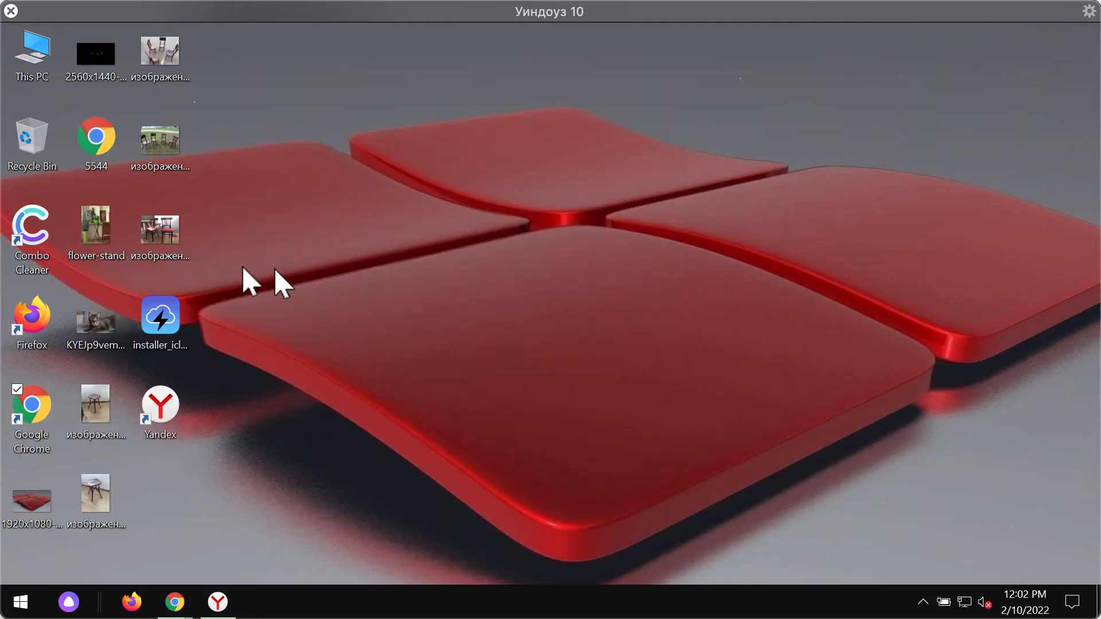
left_click(31, 225)
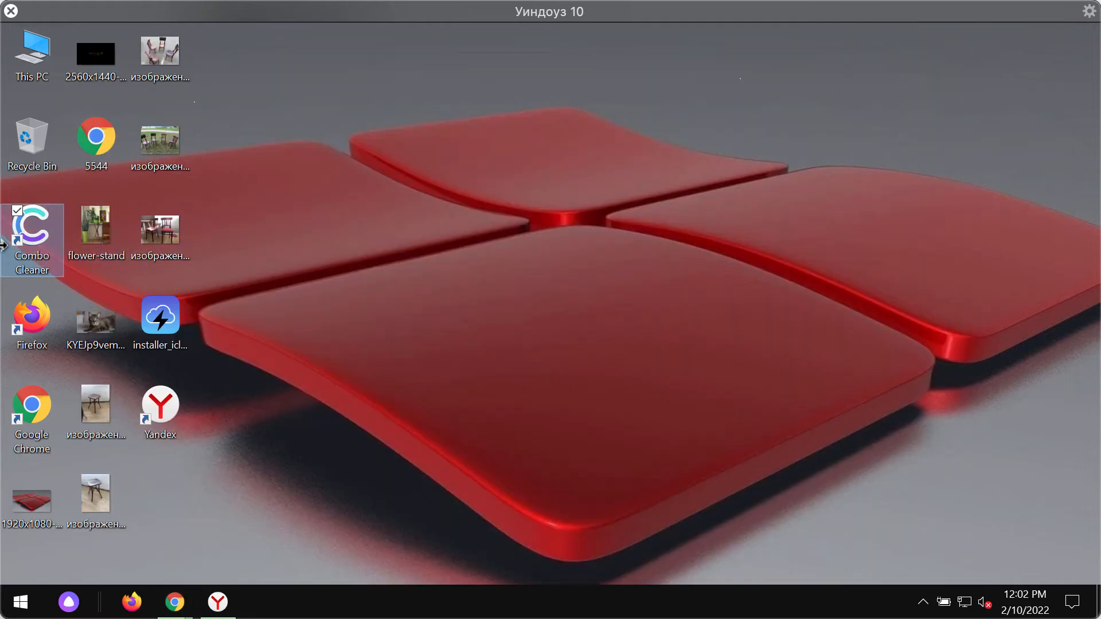
Launch Combo Cleaner from its desktop shortcut and leave the old topraw.net results for the Dashboard
double_click(31, 238)
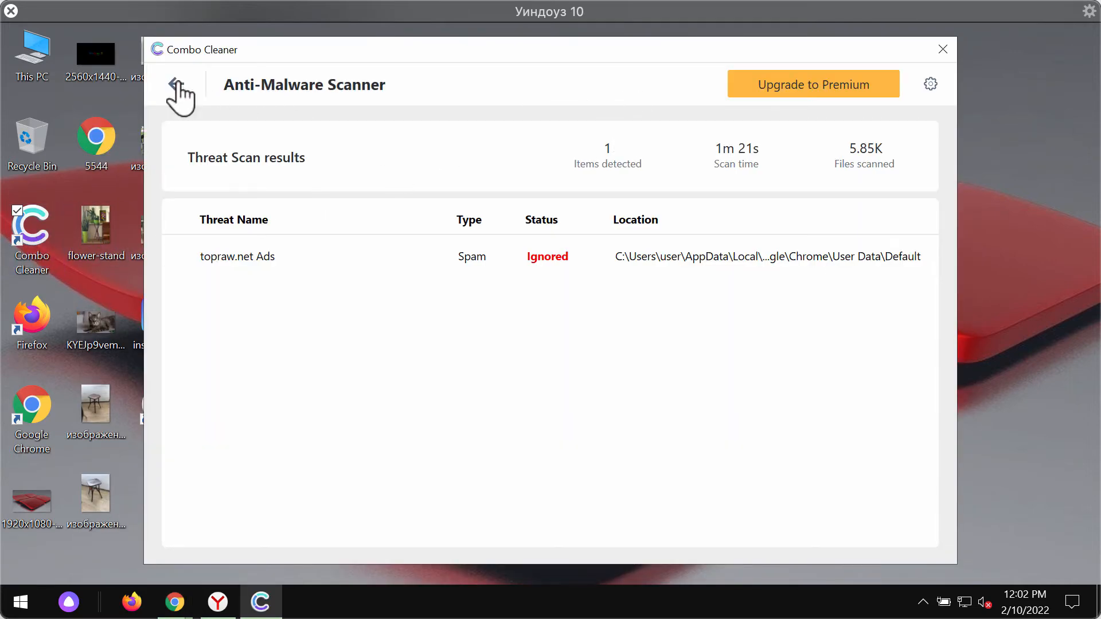
left_click(179, 84)
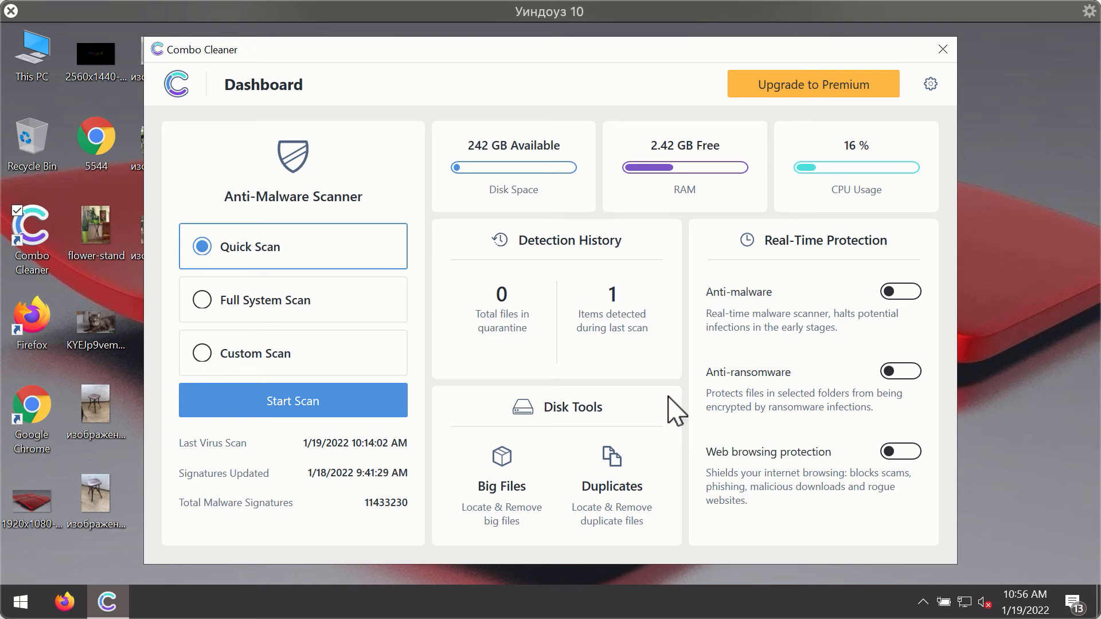
mouse_move(680, 281)
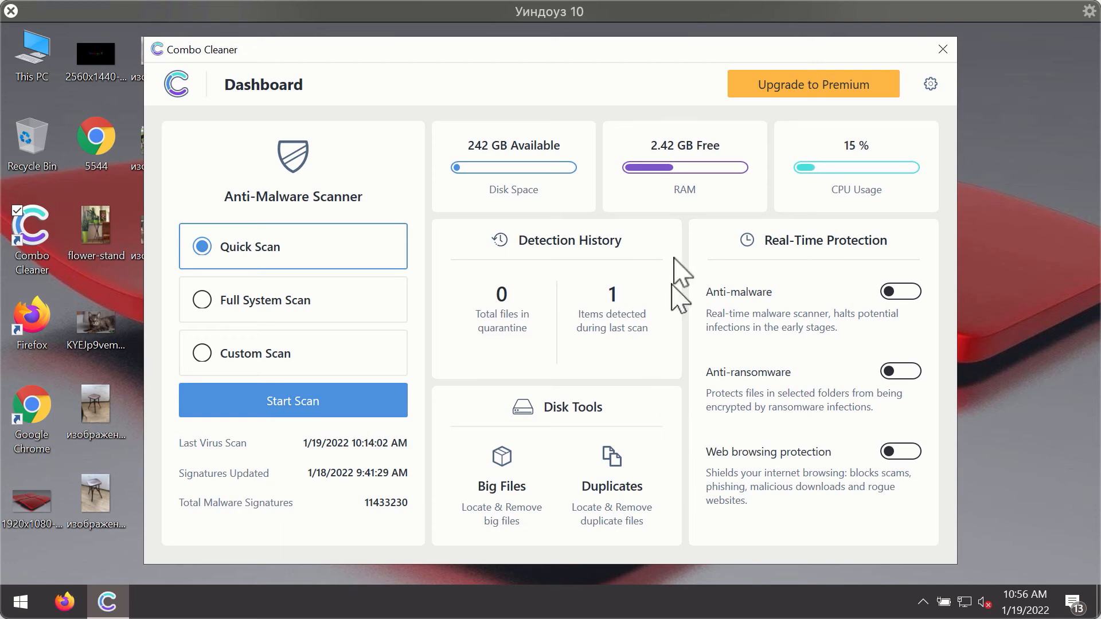
mouse_move(730, 207)
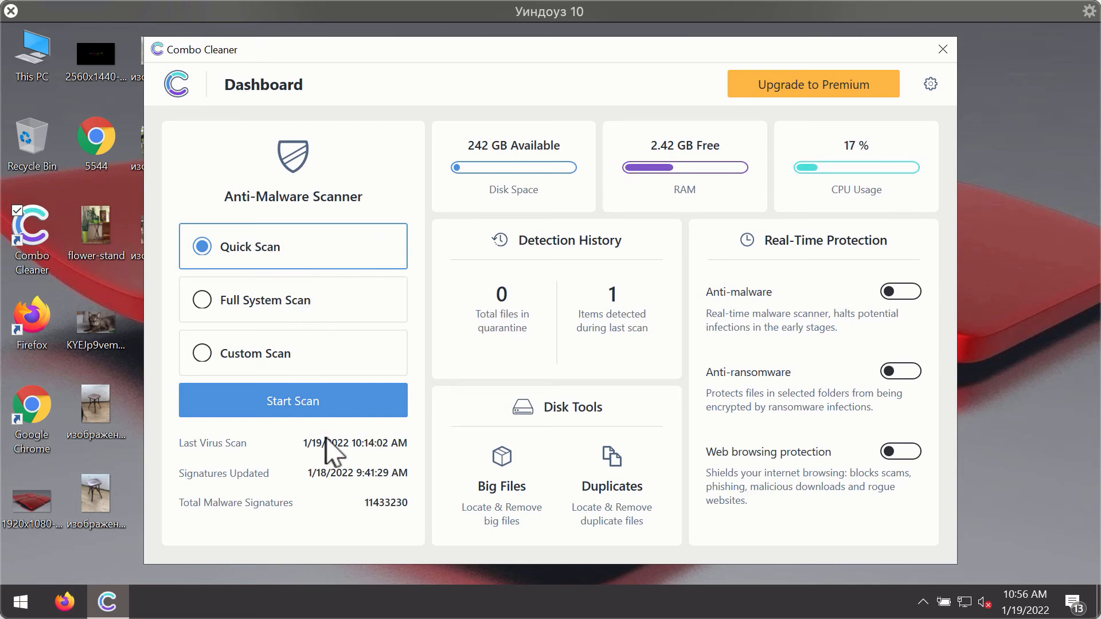
Start a Quick Scan in Combo Cleaner and open the General settings while it runs
left_click(292, 400)
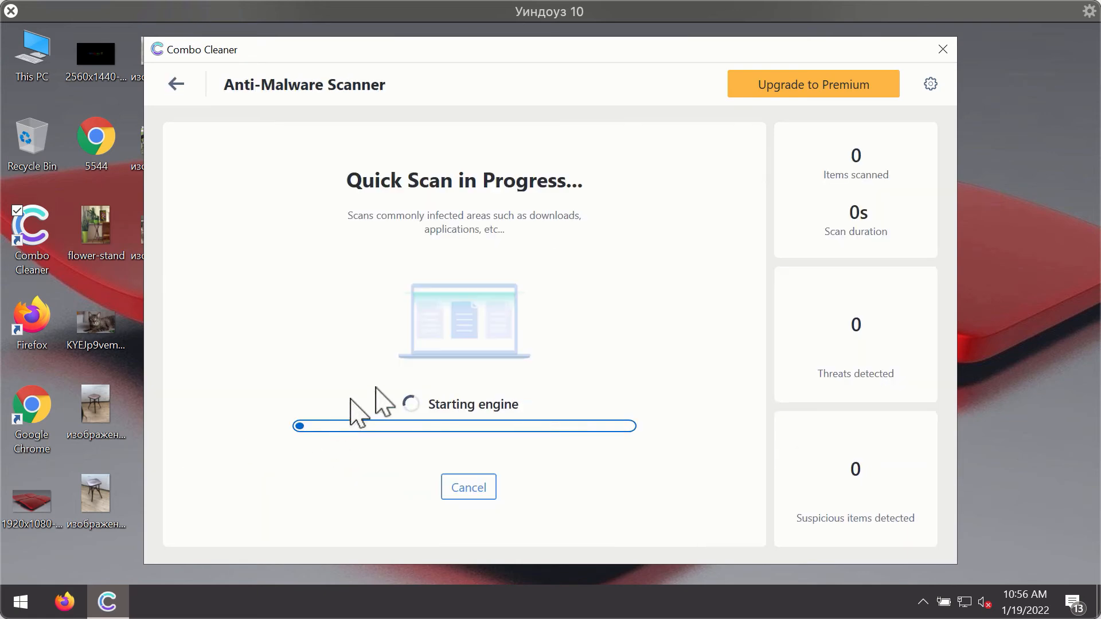
mouse_move(539, 343)
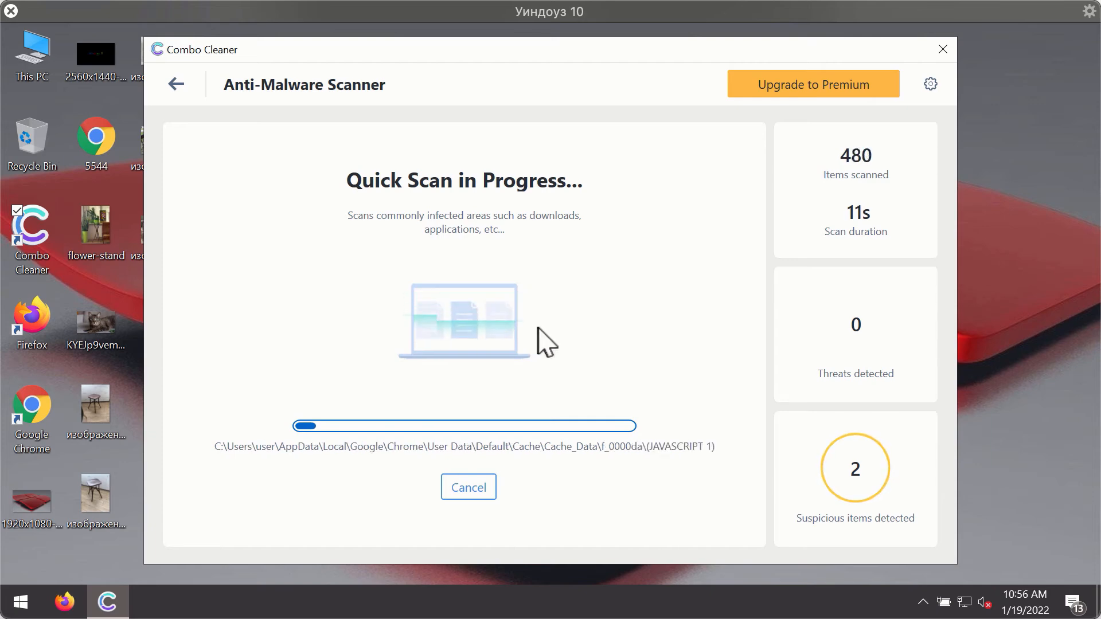
mouse_move(686, 325)
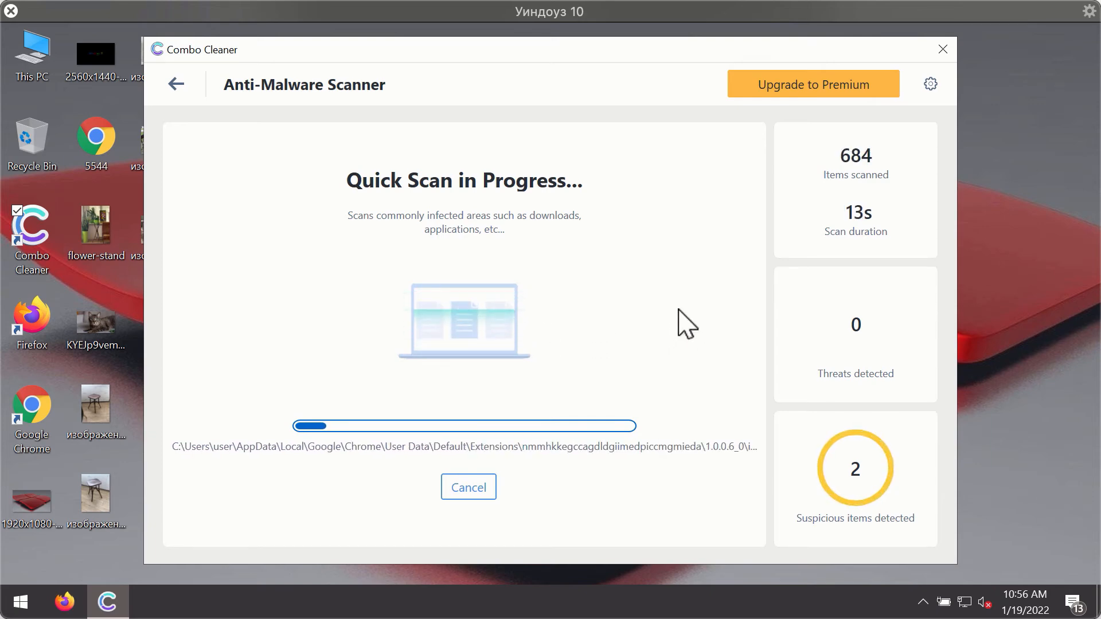
mouse_move(645, 188)
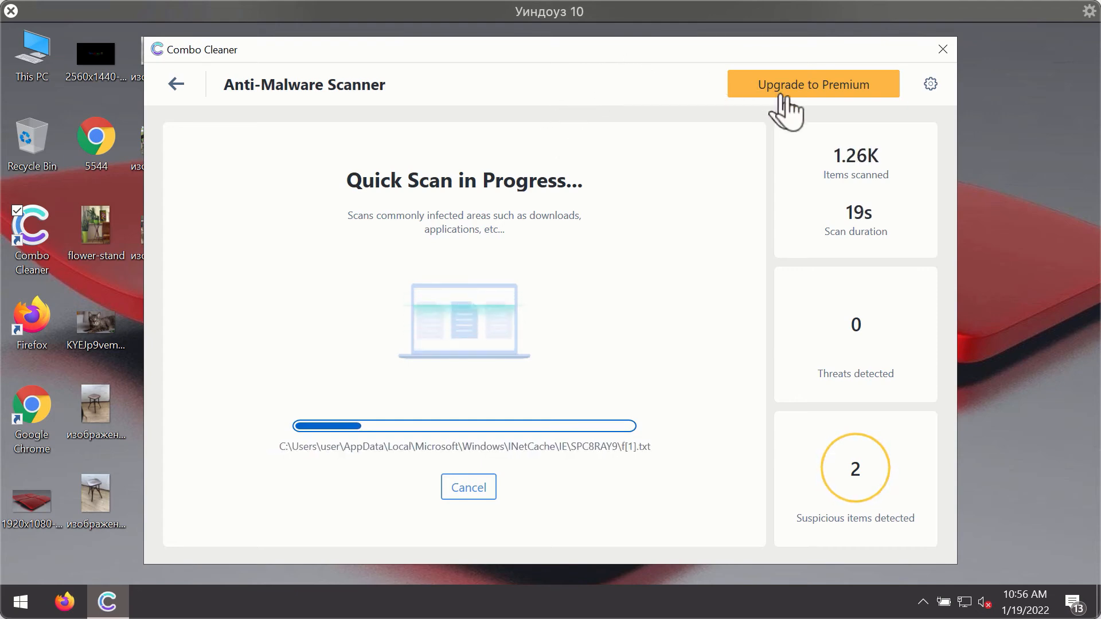
mouse_move(934, 90)
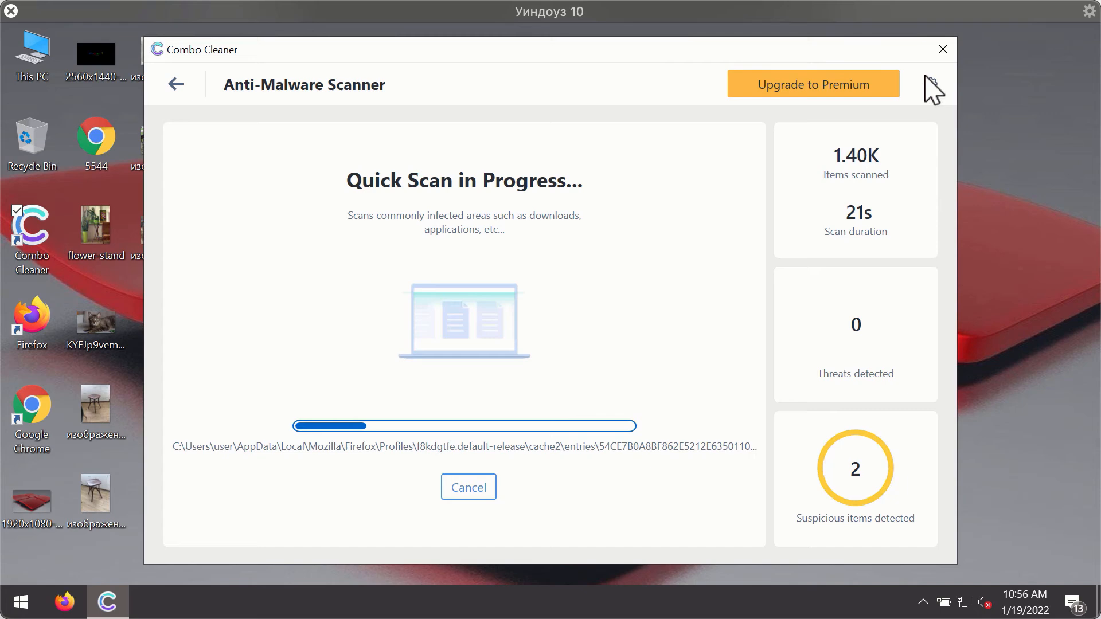
left_click(929, 84)
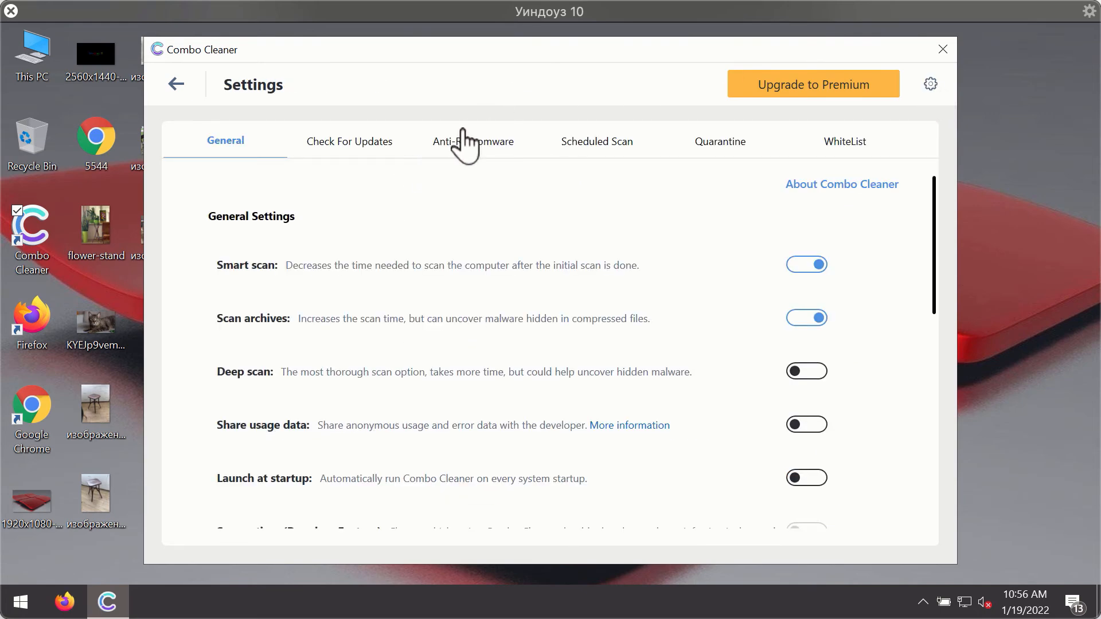
View the Anti-Ransomware settings tab, which has no protected folders or trusted programs
left_click(473, 141)
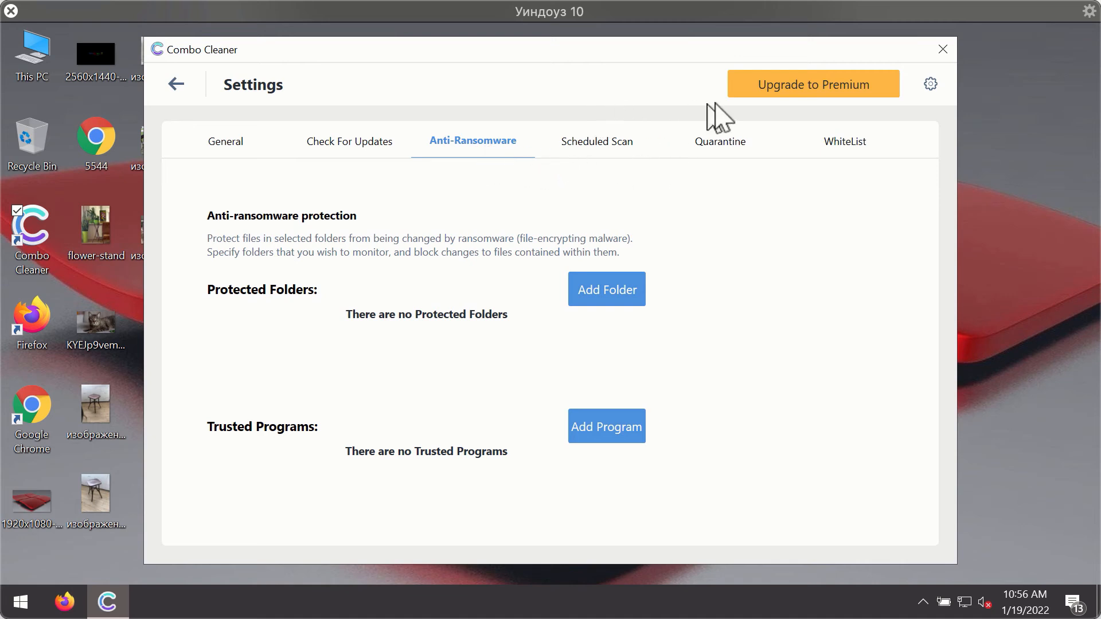
mouse_move(518, 150)
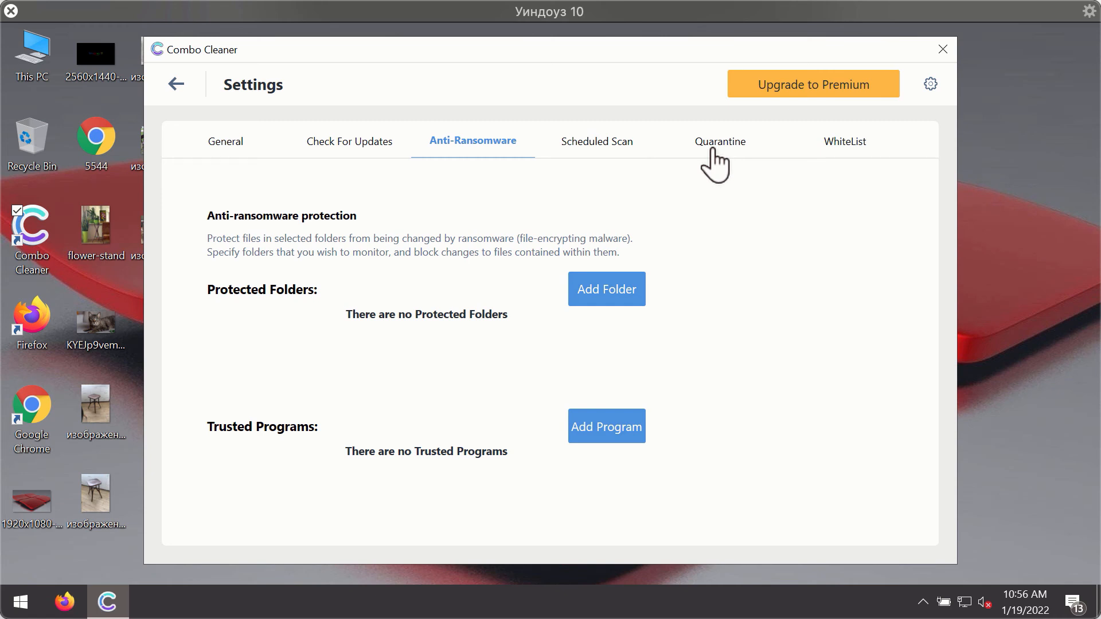
mouse_move(667, 149)
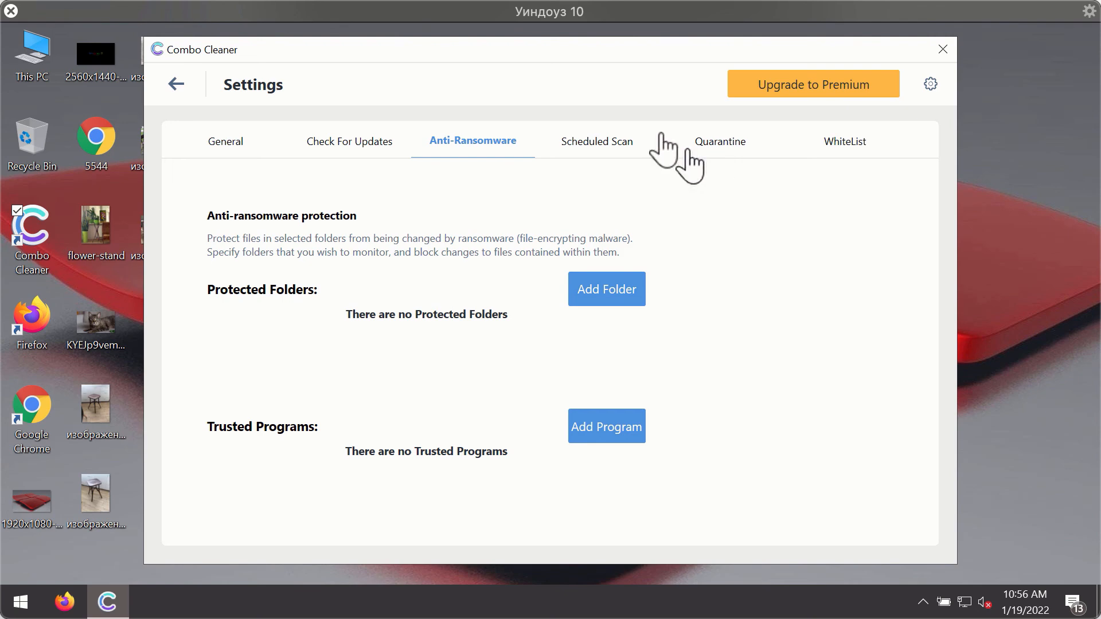
mouse_move(679, 77)
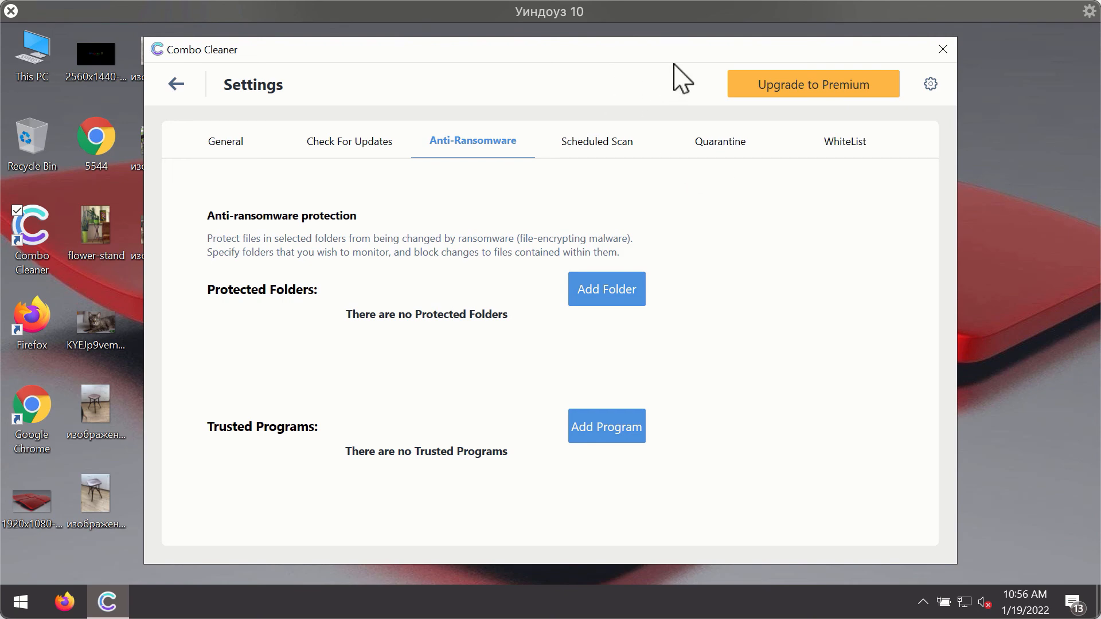
mouse_move(175, 84)
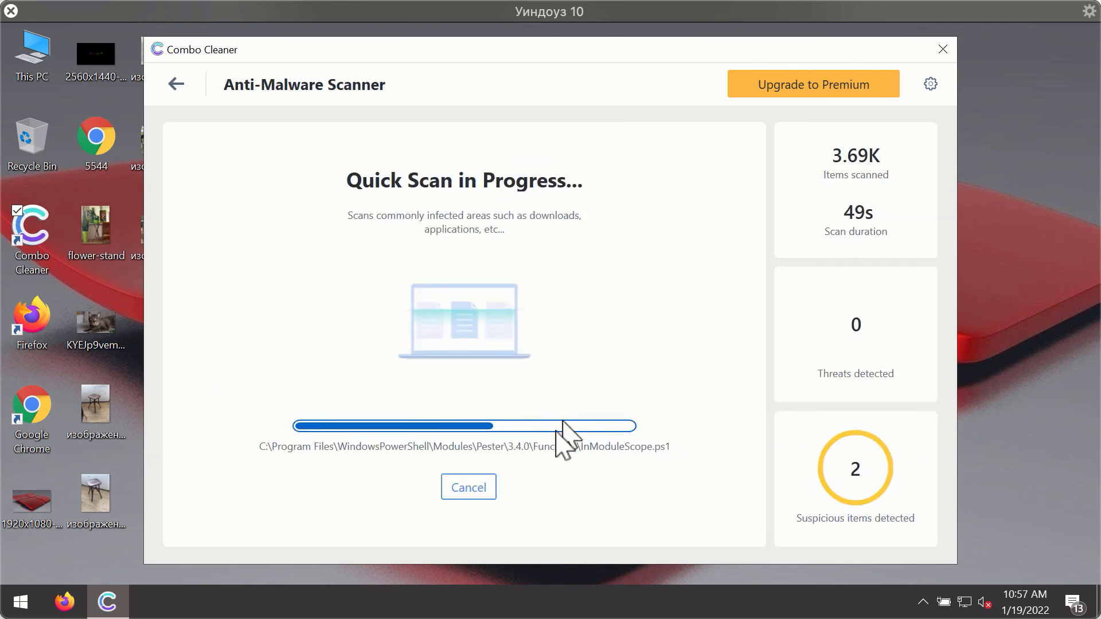
Cancel the quick scan and confirm, showing the two spam threats from news-central.org and topraw.net
left_click(468, 486)
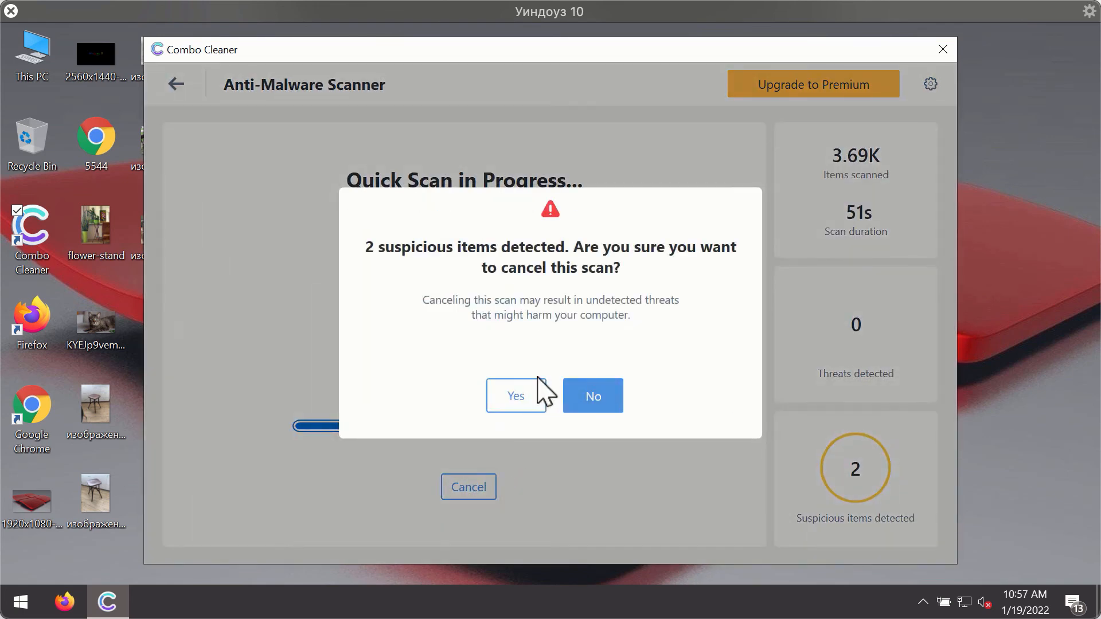
left_click(514, 395)
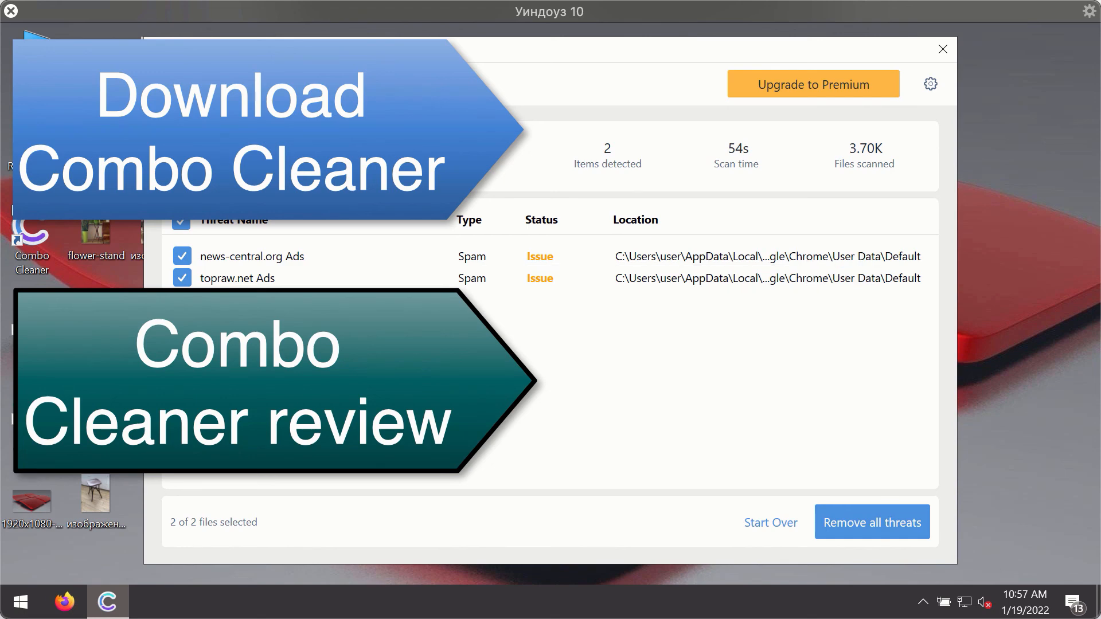
mouse_move(902, 281)
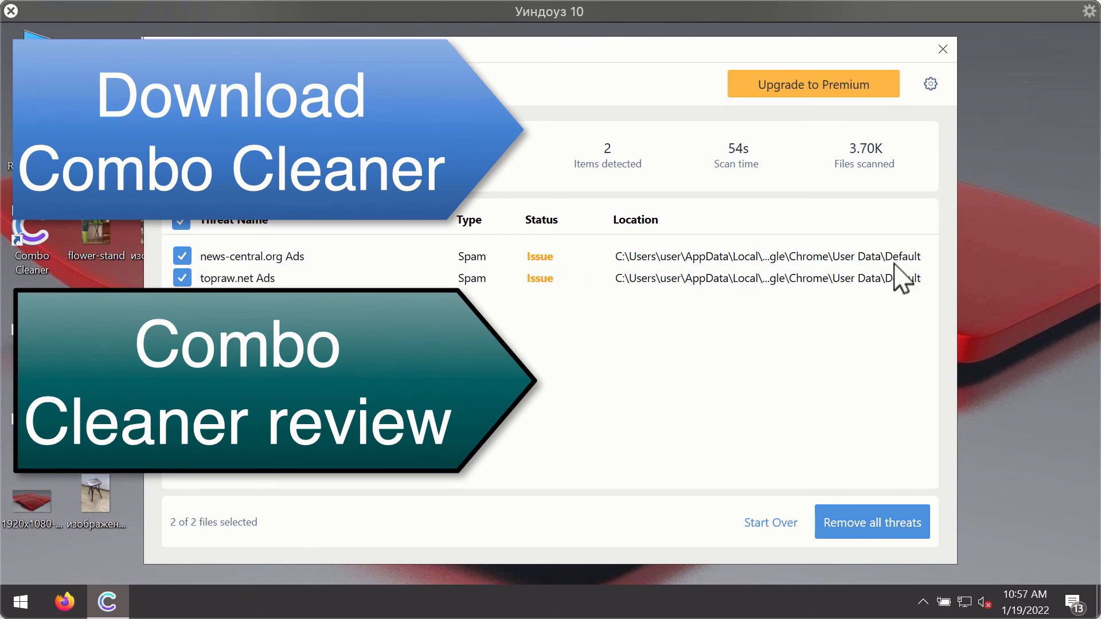
mouse_move(883, 164)
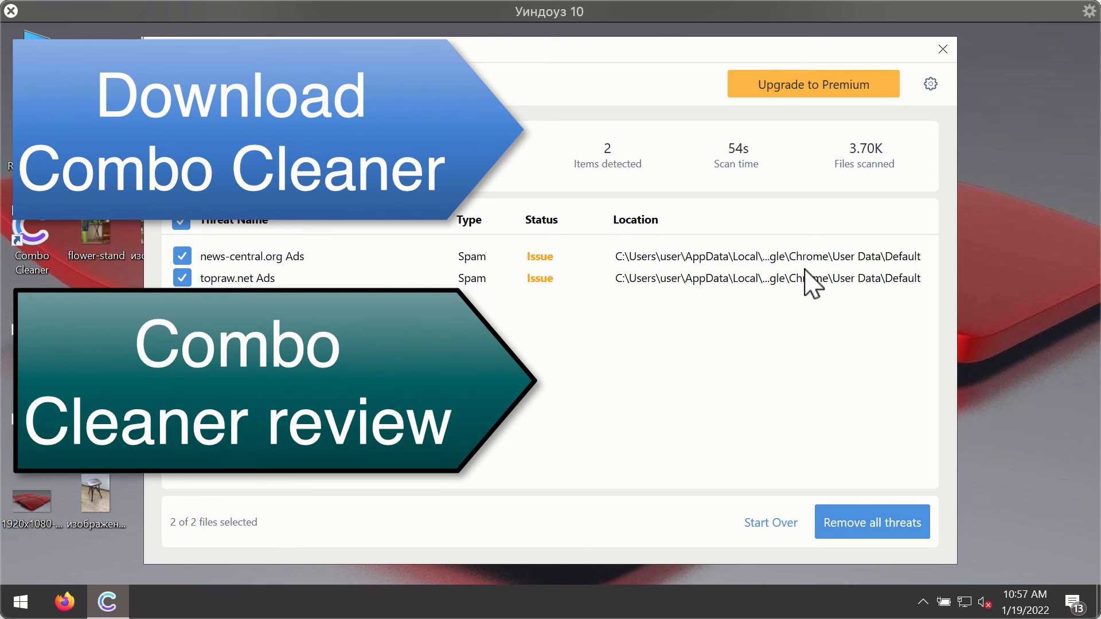
mouse_move(811, 270)
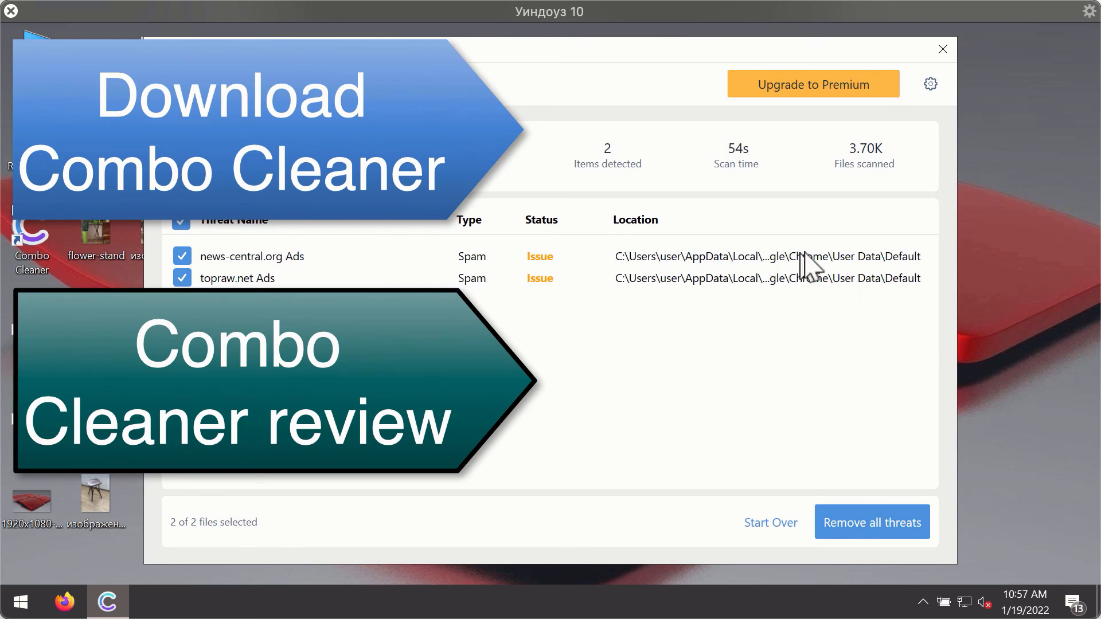